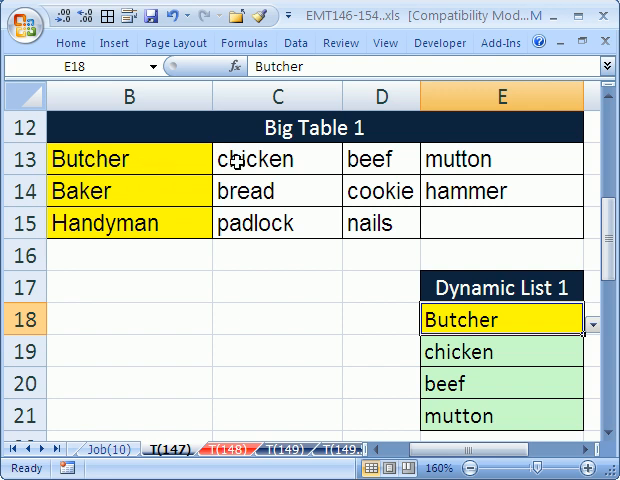
{"action": "mouse_move", "coordinate": [462, 160]}
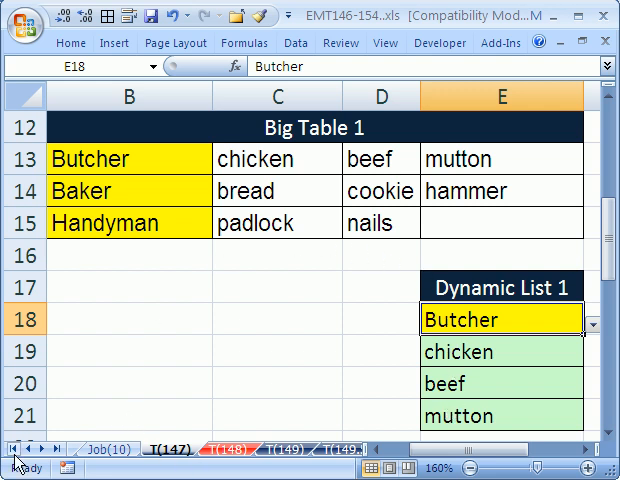
Browse the summary, Job(1) and Big Table 1 sheets to review the workbook
{"action": "left_click", "coordinate": [52, 448]}
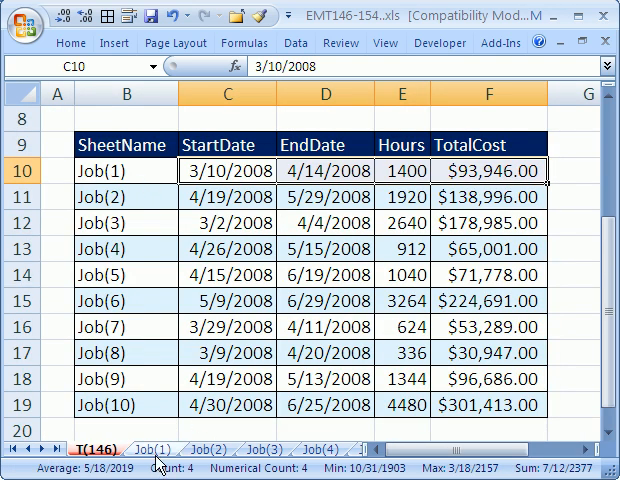
{"action": "left_click", "coordinate": [148, 448]}
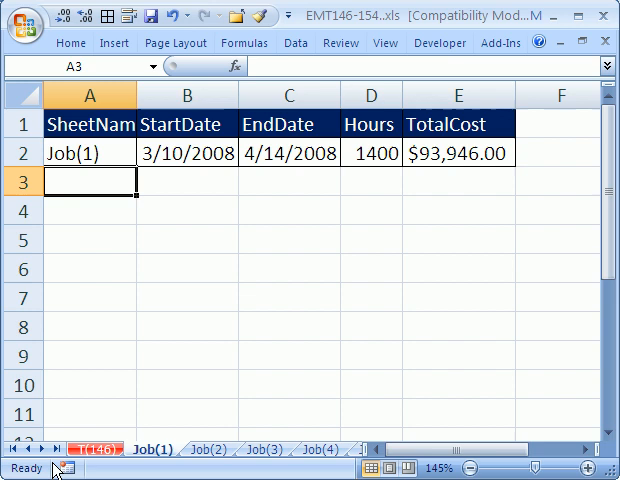
{"action": "left_click", "coordinate": [264, 448]}
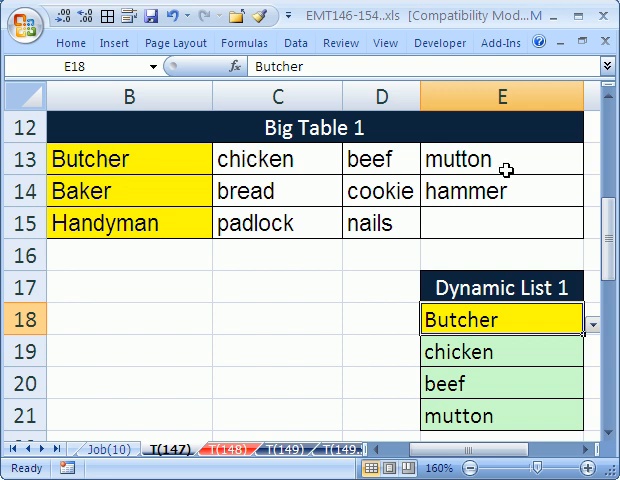
{"action": "mouse_move", "coordinate": [584, 338]}
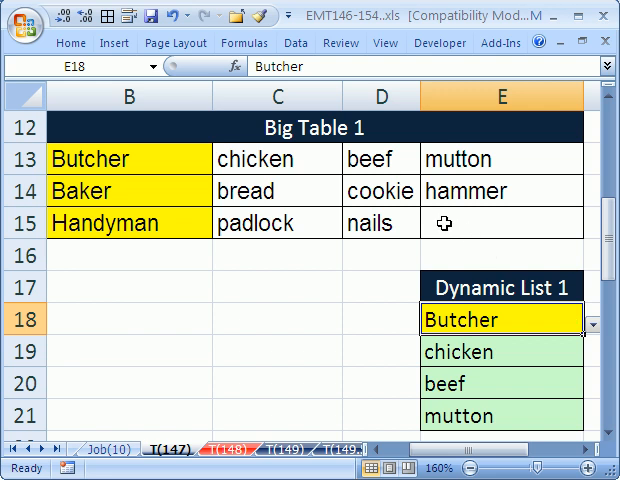
{"action": "mouse_move", "coordinate": [464, 320]}
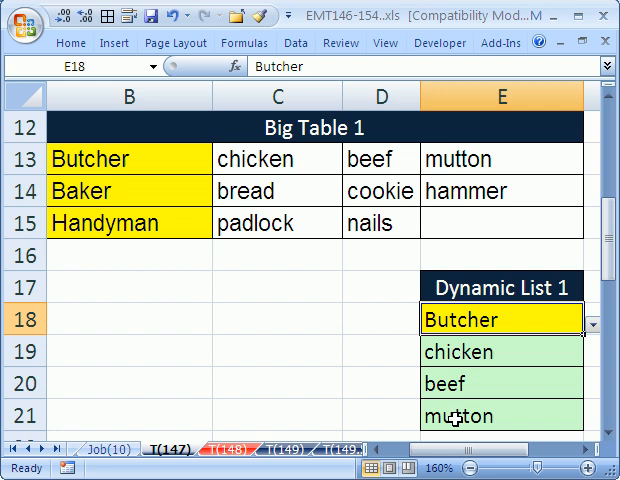
{"action": "mouse_move", "coordinate": [270, 156]}
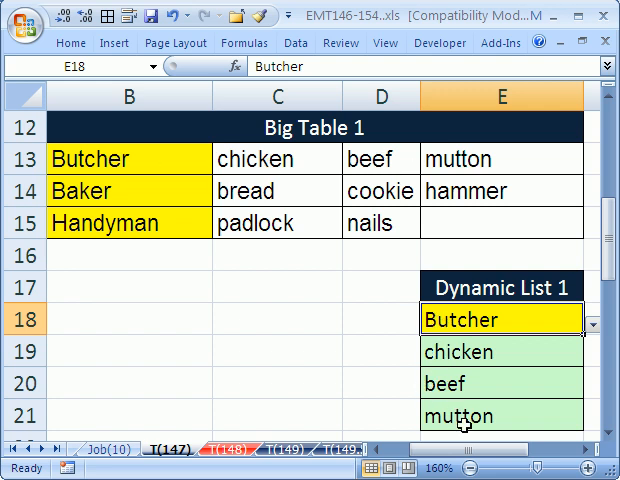
{"action": "mouse_move", "coordinate": [596, 336]}
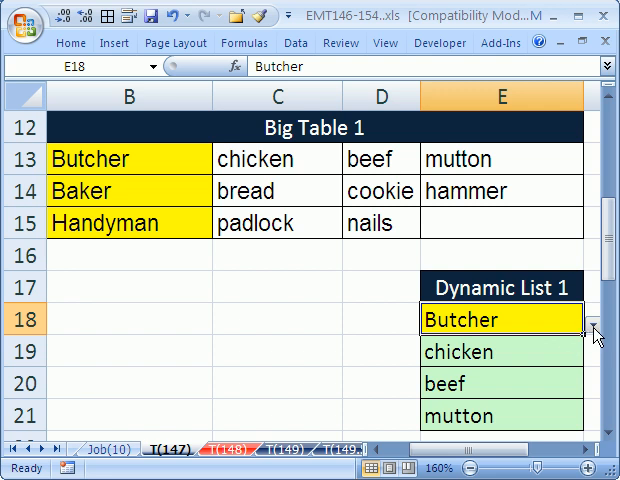
Choose Handyman in Dynamic List 1 so padlock and nails appear, then move on
{"action": "left_click", "coordinate": [588, 320]}
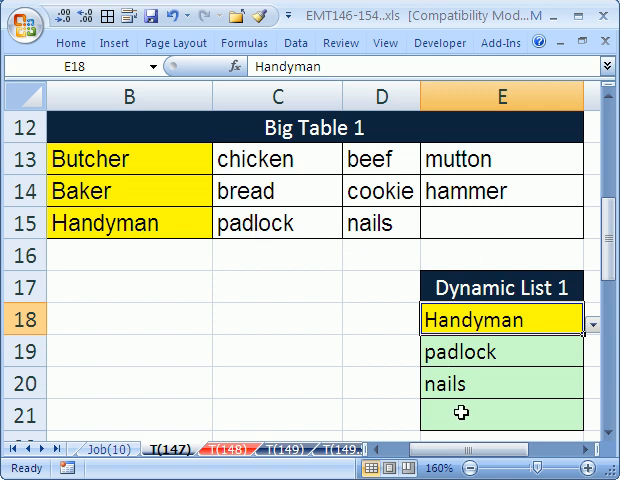
{"action": "mouse_move", "coordinate": [126, 160]}
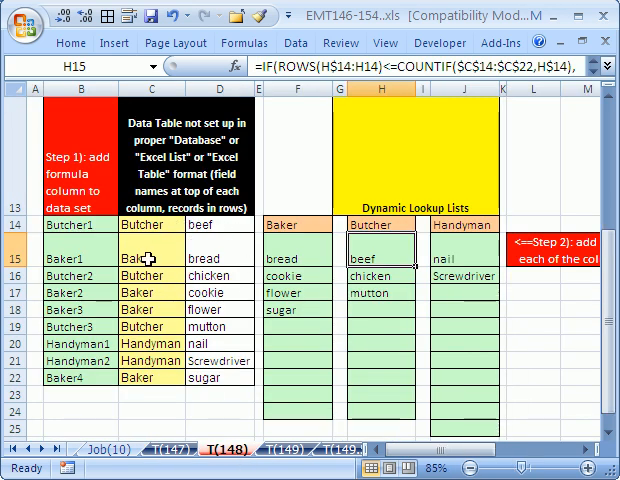
{"action": "mouse_move", "coordinate": [204, 316]}
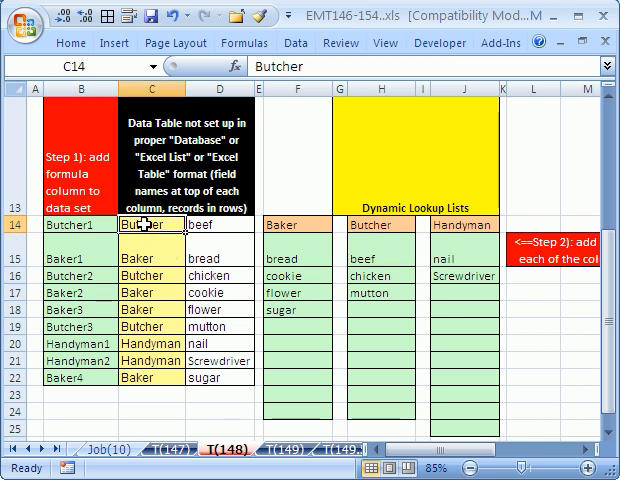
{"action": "left_click", "coordinate": [152, 328]}
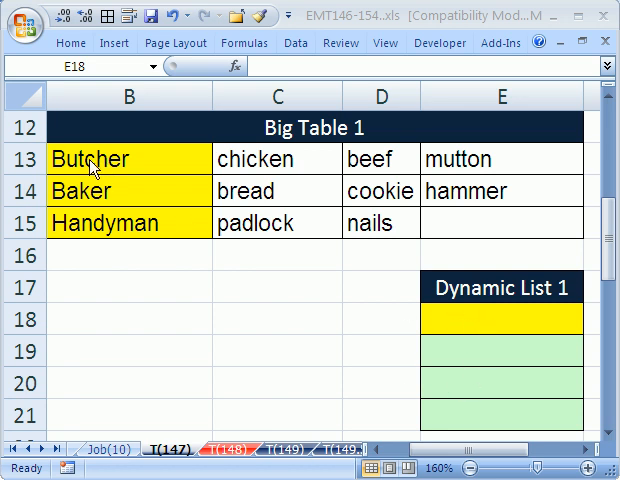
{"action": "mouse_move", "coordinate": [178, 222]}
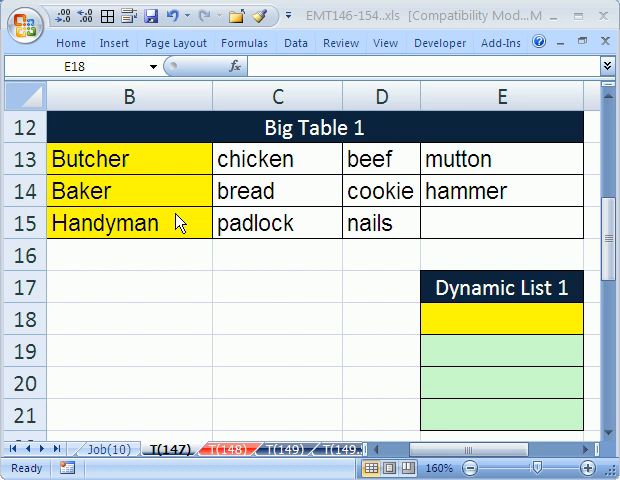
{"action": "mouse_move", "coordinate": [470, 250]}
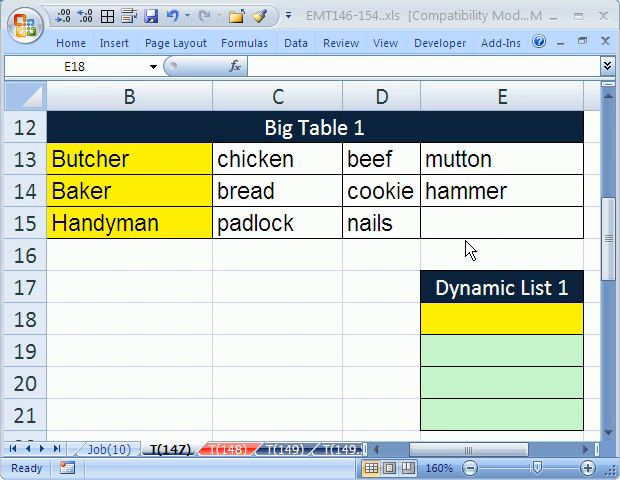
{"action": "left_click", "coordinate": [500, 320]}
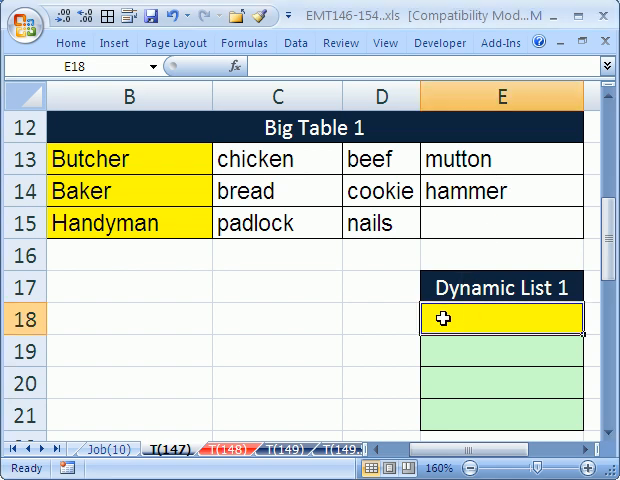
{"action": "mouse_move", "coordinate": [352, 116]}
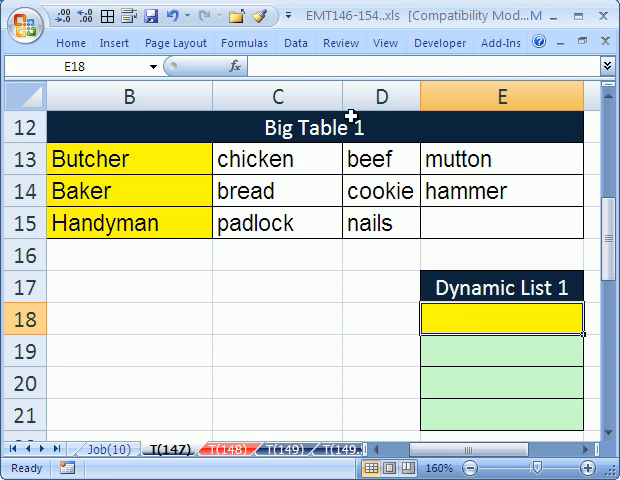
{"action": "mouse_move", "coordinate": [322, 128]}
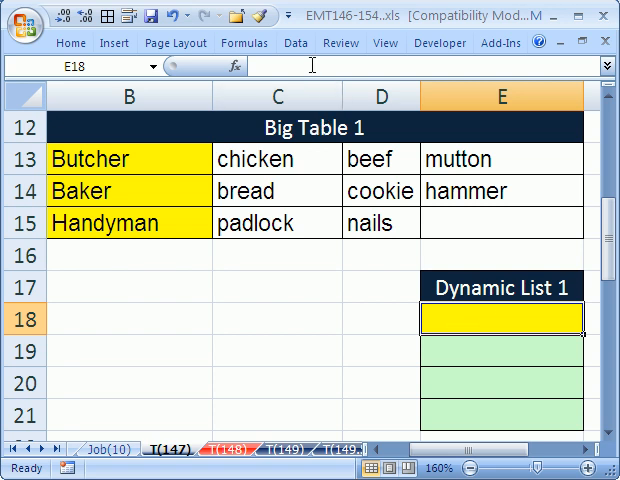
{"action": "left_click", "coordinate": [296, 42]}
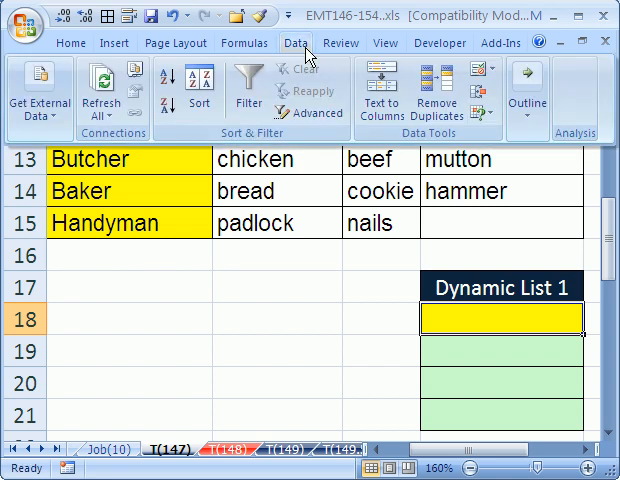
{"action": "mouse_move", "coordinate": [384, 96]}
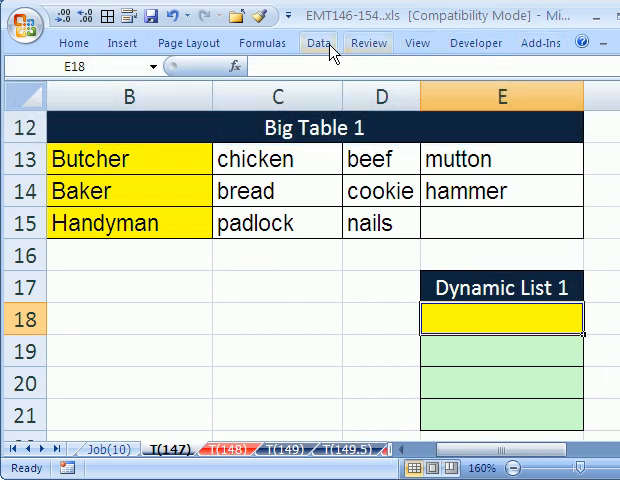
{"action": "left_click", "coordinate": [490, 76]}
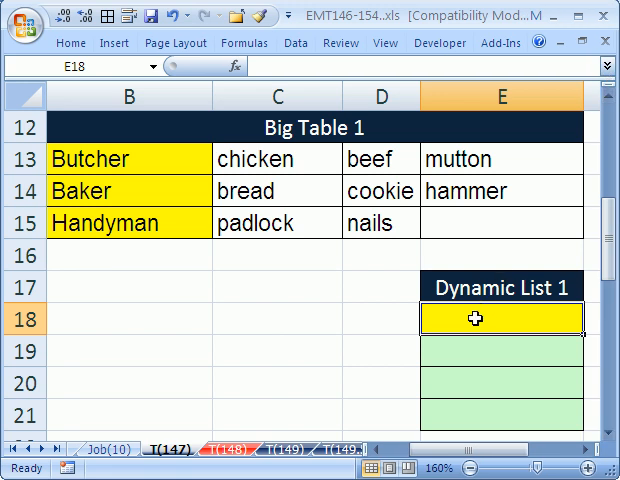
{"action": "mouse_move", "coordinate": [444, 308]}
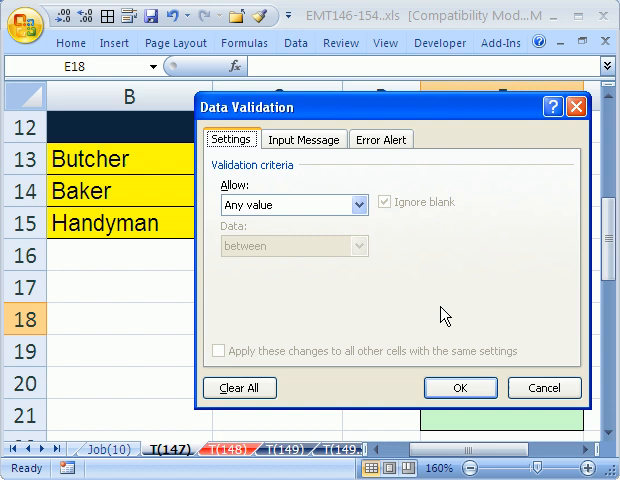
Validate E18 as a list of Butcher, Baker, Handyman from B13:B15 and choose Butcher
{"action": "left_click", "coordinate": [356, 204]}
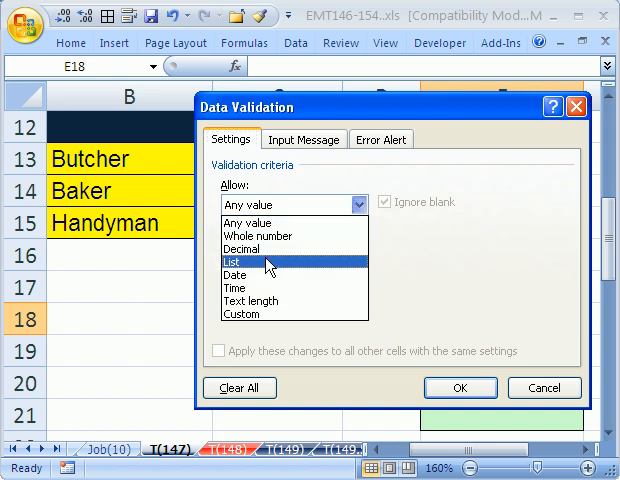
{"action": "left_click", "coordinate": [252, 256]}
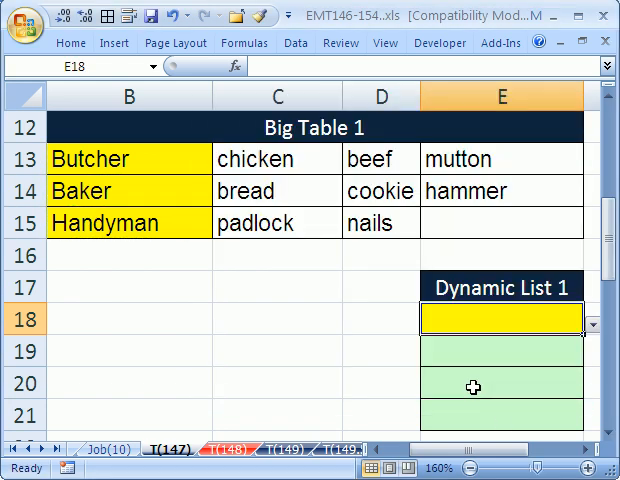
{"action": "left_click", "coordinate": [588, 320]}
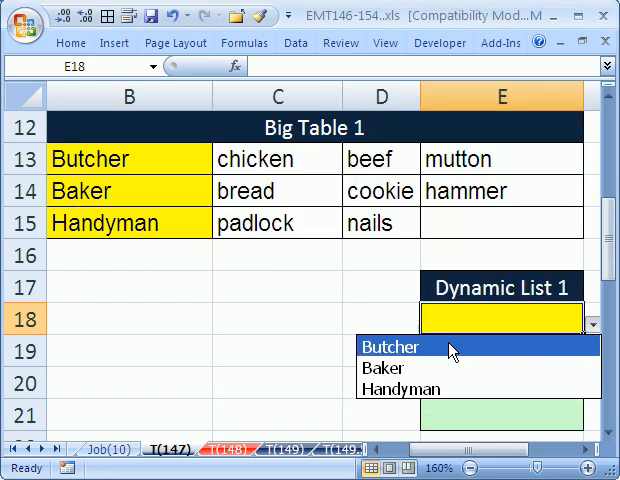
{"action": "left_click", "coordinate": [388, 348]}
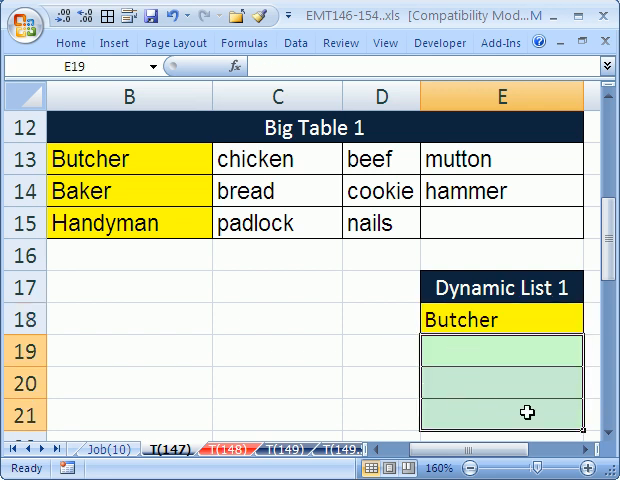
Begin =VLOOKUP( in E19 with the job cell locked as E$18 as lookup value
{"action": "left_click", "coordinate": [574, 468]}
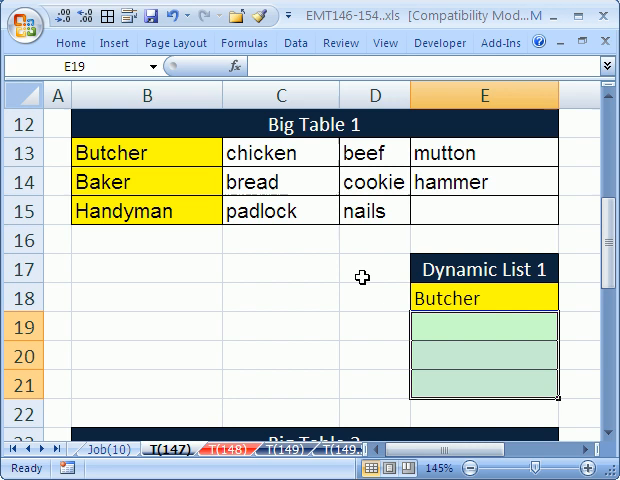
{"action": "mouse_move", "coordinate": [228, 108]}
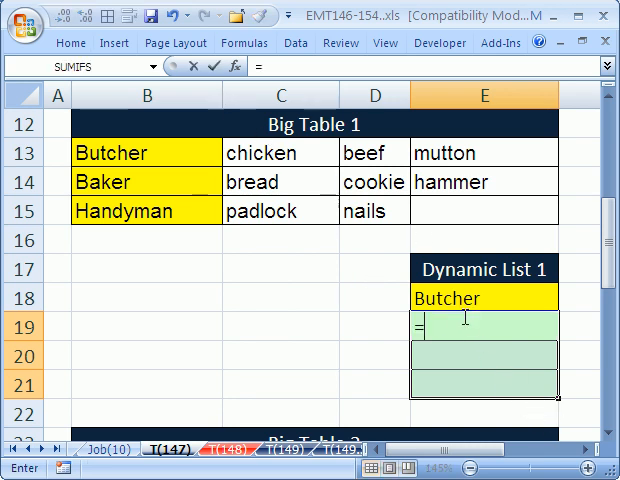
{"action": "type", "text": "=VLOOKUP("}
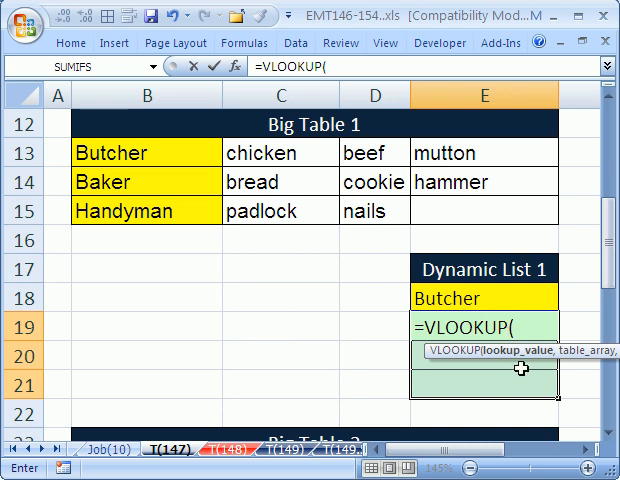
{"action": "left_click", "coordinate": [484, 298]}
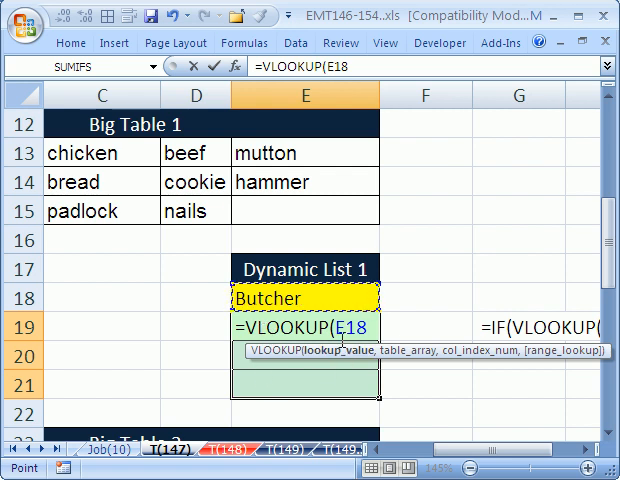
{"action": "mouse_move", "coordinate": [356, 340]}
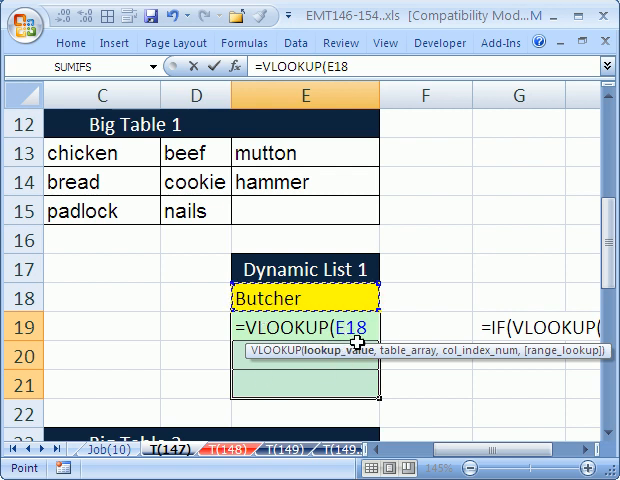
{"action": "key", "text": "f4"}
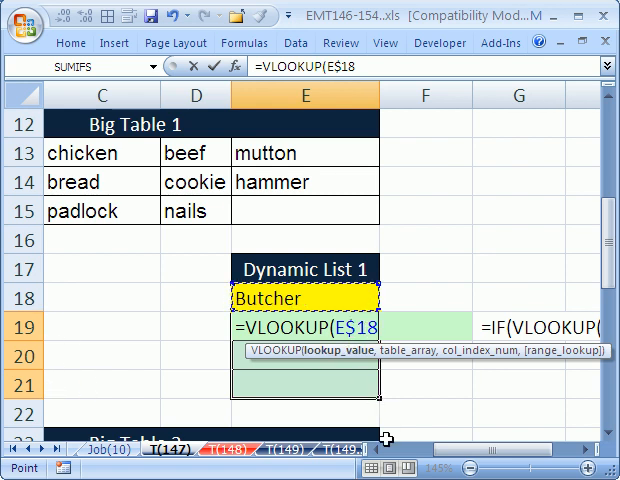
{"action": "type", "text": ",$B$13:$E$15"}
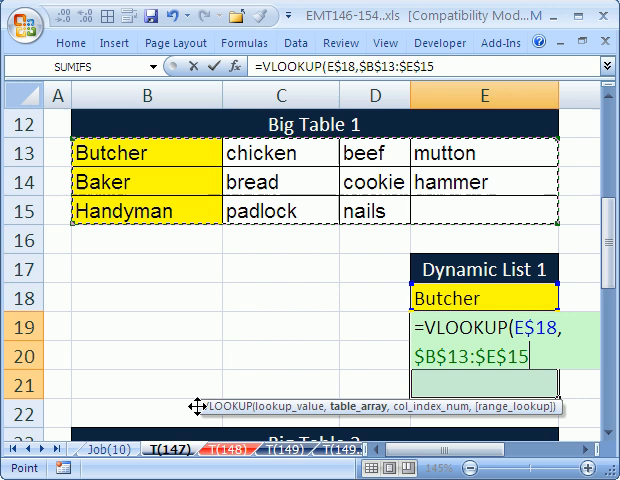
{"action": "mouse_move", "coordinate": [262, 382]}
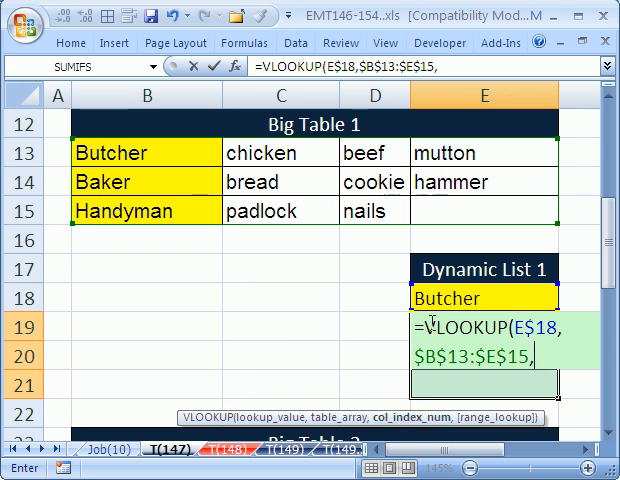
{"action": "mouse_move", "coordinate": [258, 152]}
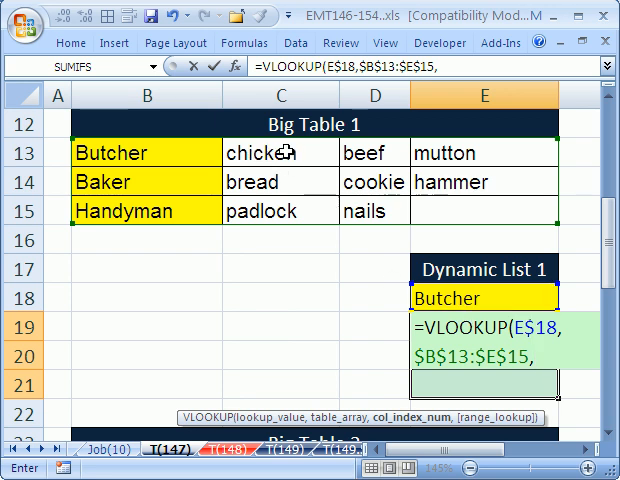
{"action": "mouse_move", "coordinate": [420, 372]}
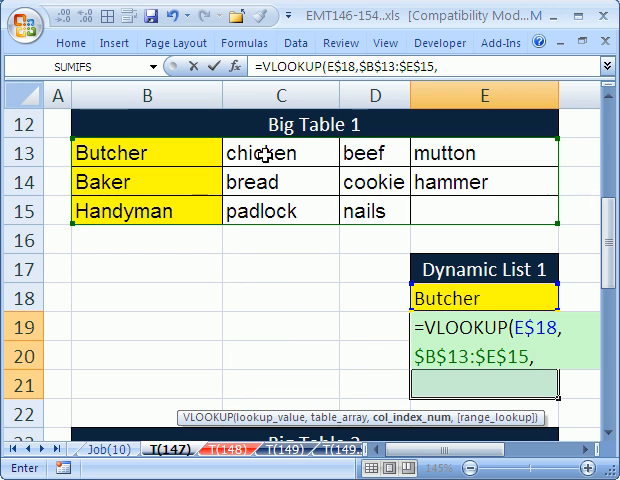
{"action": "mouse_move", "coordinate": [164, 180]}
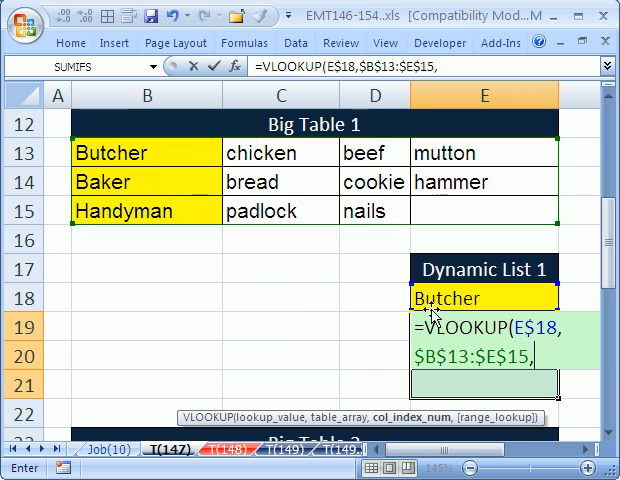
{"action": "mouse_move", "coordinate": [408, 368]}
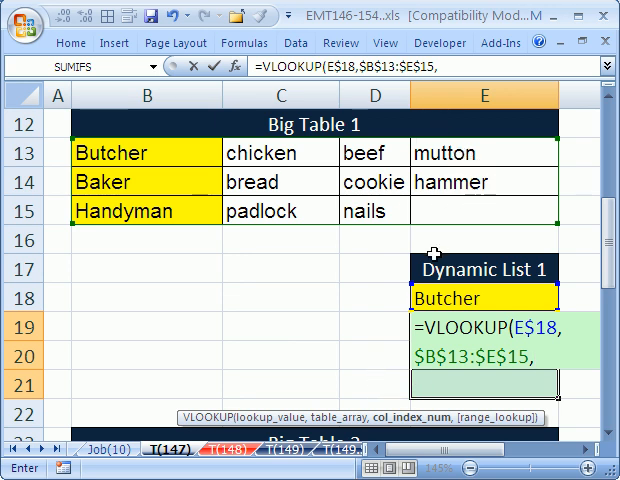
{"action": "mouse_move", "coordinate": [328, 180]}
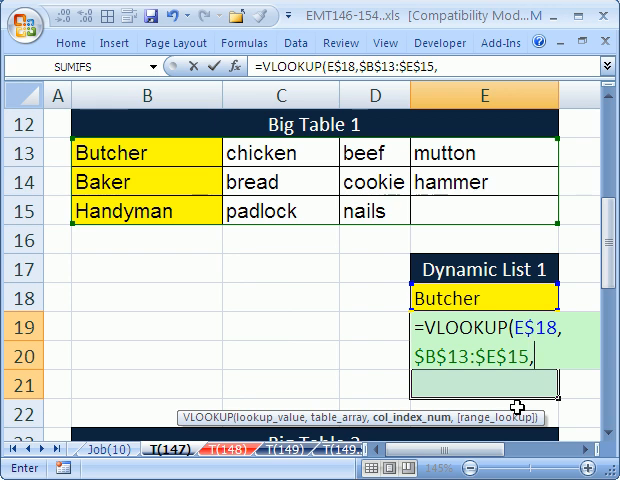
Add ROWS(E$17:E18) as the column number so each row returns the next item
{"action": "type", "text": "ROWS("}
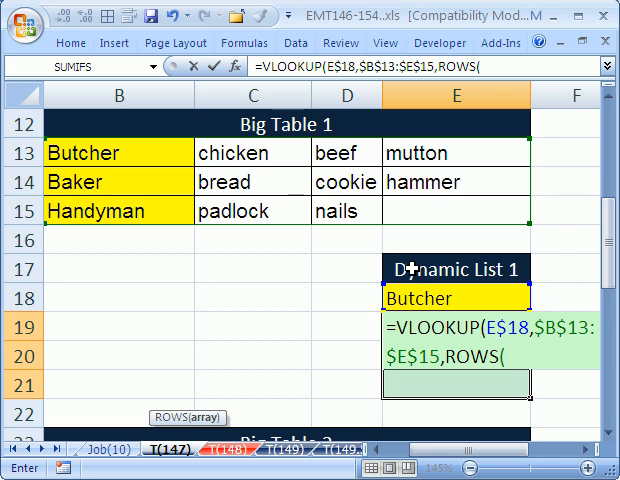
{"action": "left_click_drag", "start_coordinate": [456, 270], "coordinate": [456, 298]}
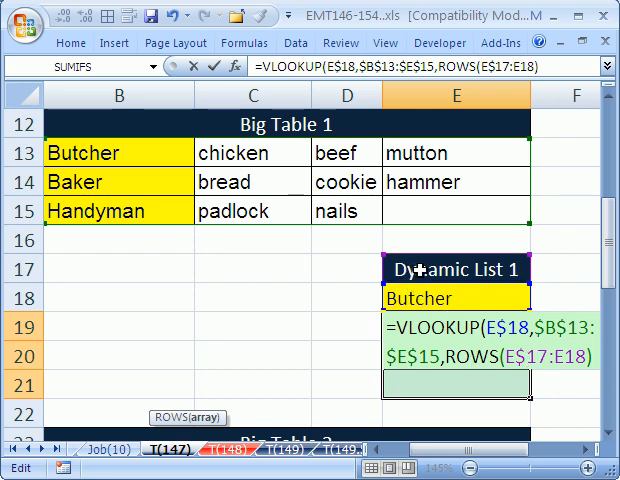
{"action": "mouse_move", "coordinate": [564, 356]}
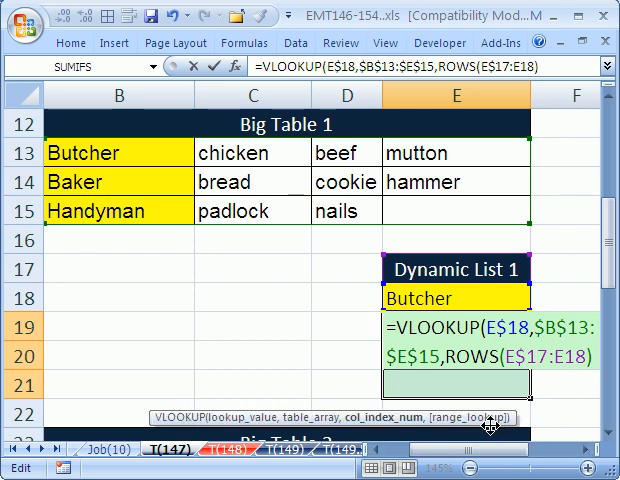
{"action": "type", "text": ",0)"}
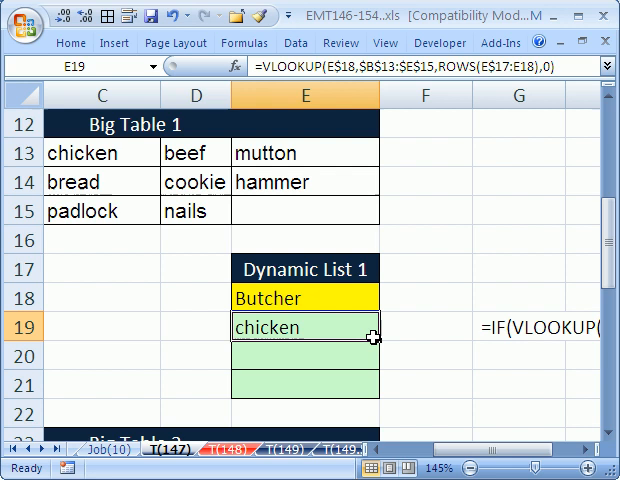
Fill the lookup down to E21, then switch the job to Handyman showing padlock, nails and 0
{"action": "left_click_drag", "start_coordinate": [372, 328], "coordinate": [372, 384]}
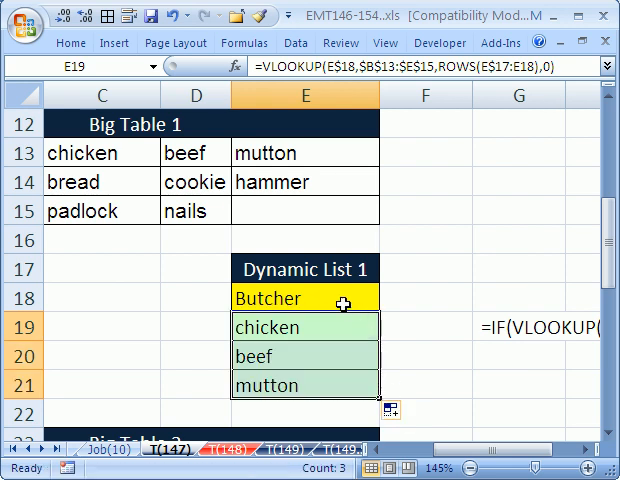
{"action": "left_click", "coordinate": [386, 298]}
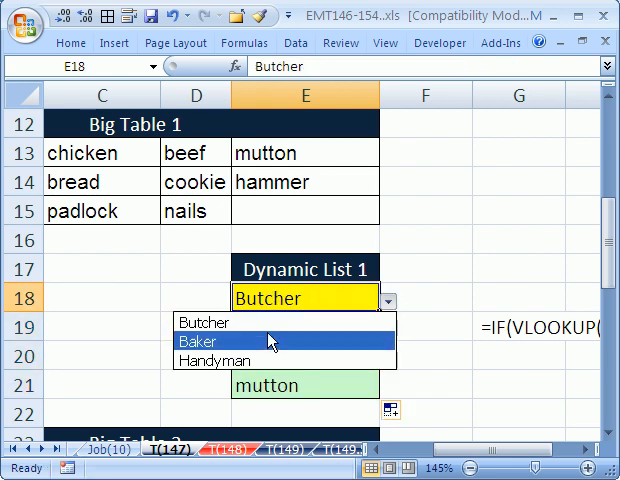
{"action": "left_click", "coordinate": [212, 360]}
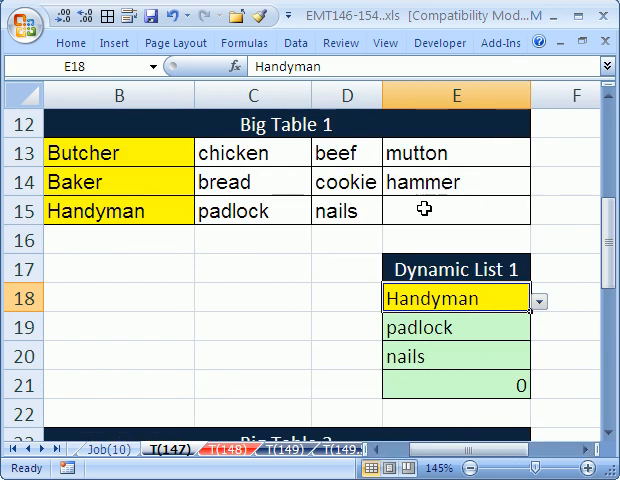
{"action": "left_click", "coordinate": [456, 210]}
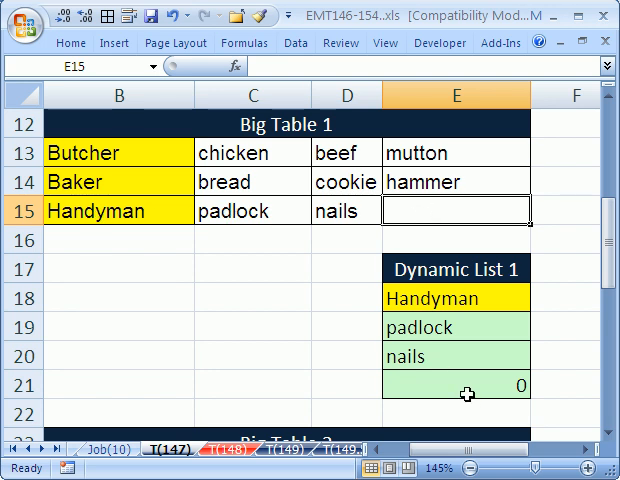
{"action": "mouse_move", "coordinate": [456, 380]}
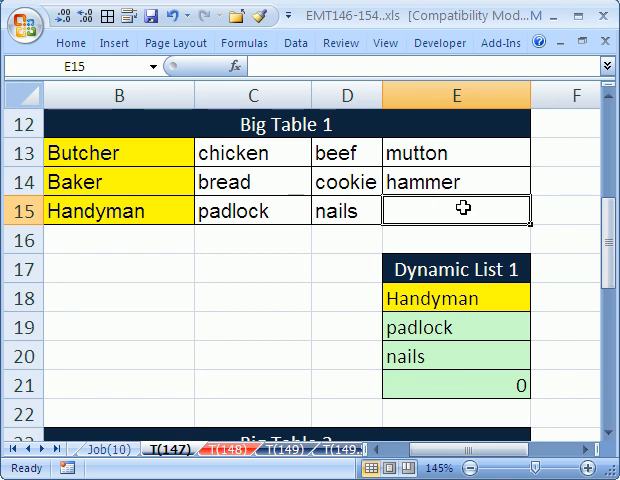
{"action": "mouse_move", "coordinate": [442, 382]}
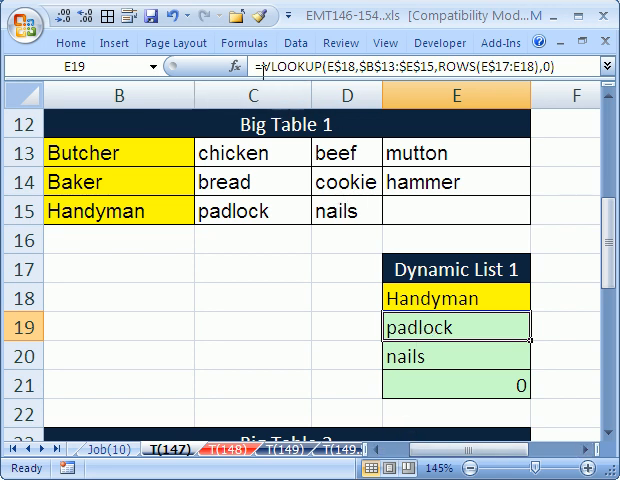
Wrap E19's formula in IF(VLOOKUP(...)=0,"",VLOOKUP(...)) so empty items show blank
{"action": "double_click", "coordinate": [456, 328]}
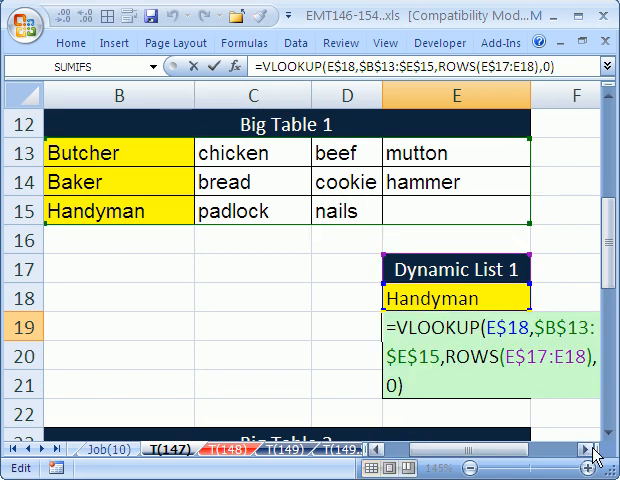
{"action": "scroll", "scroll_direction": "right", "scroll_amount": 3}
{"action": "type", "text": "IF("}
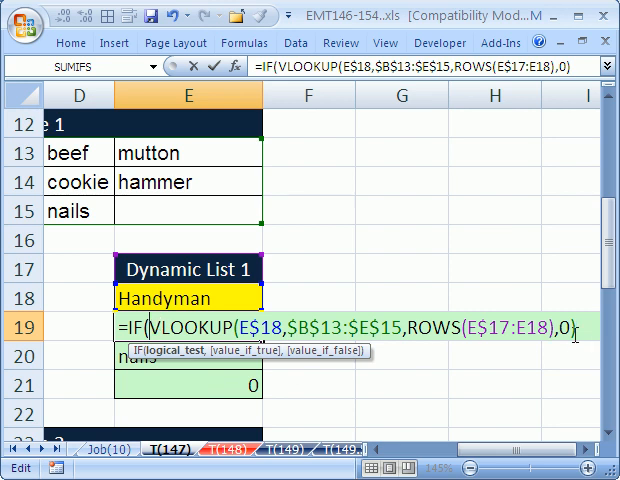
{"action": "type", "text": "=0"}
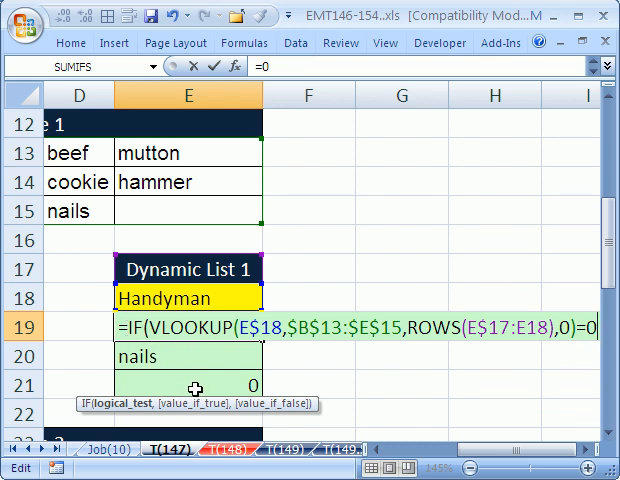
{"action": "type", "text": ","}
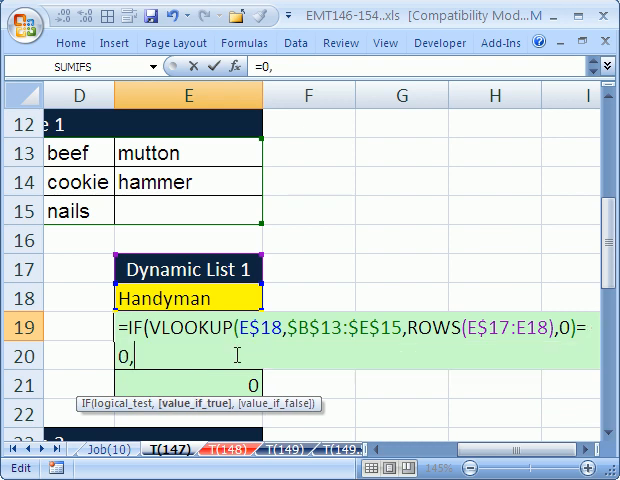
{"action": "type", "text": "\""}
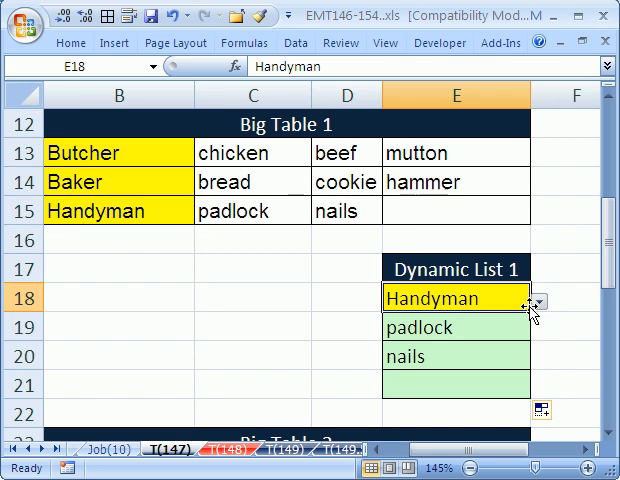
Choose Baker so the list shows bread, cookie, hammer, and check E19's formula
{"action": "left_click", "coordinate": [540, 298]}
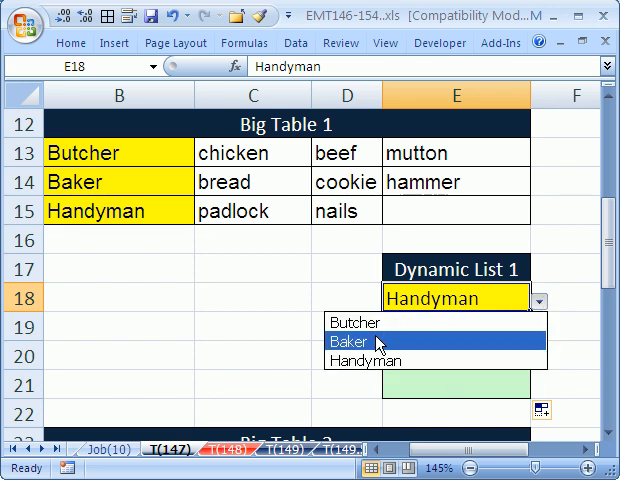
{"action": "left_click", "coordinate": [356, 340]}
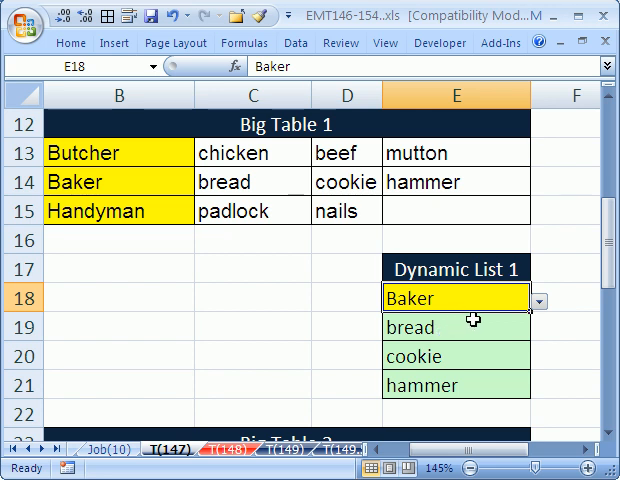
{"action": "mouse_move", "coordinate": [424, 208]}
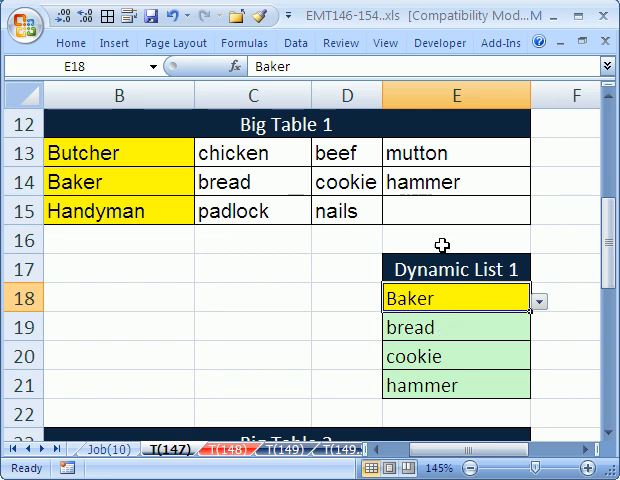
{"action": "left_click", "coordinate": [456, 328]}
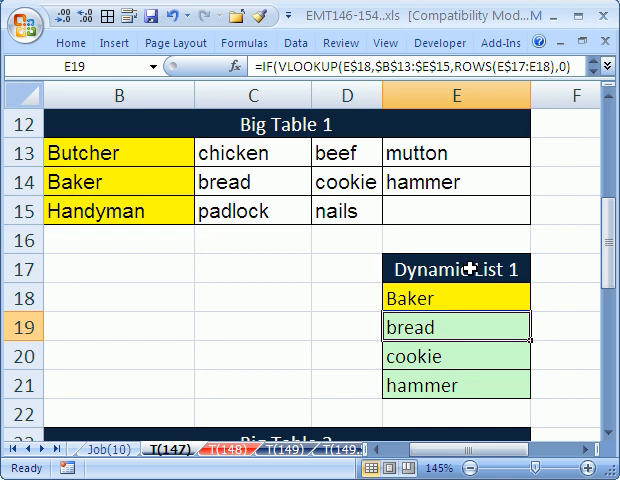
{"action": "scroll", "scroll_direction": "down", "scroll_amount": 3}
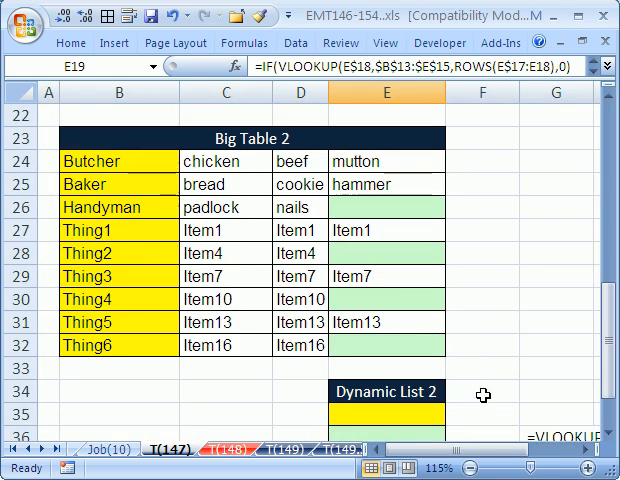
{"action": "mouse_move", "coordinate": [556, 414]}
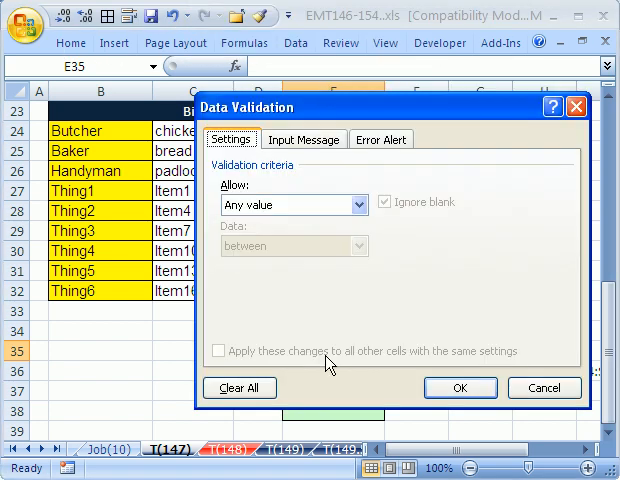
Validate the Dynamic List 2 job cell as a list sourced from =$B$24:$B$32
{"action": "left_click", "coordinate": [356, 204]}
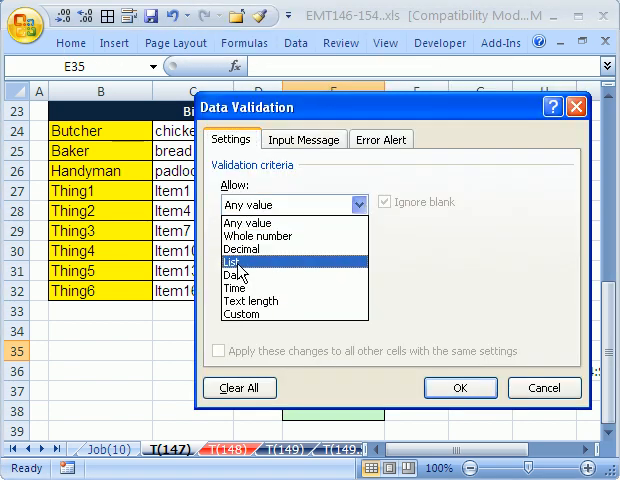
{"action": "left_click", "coordinate": [260, 262]}
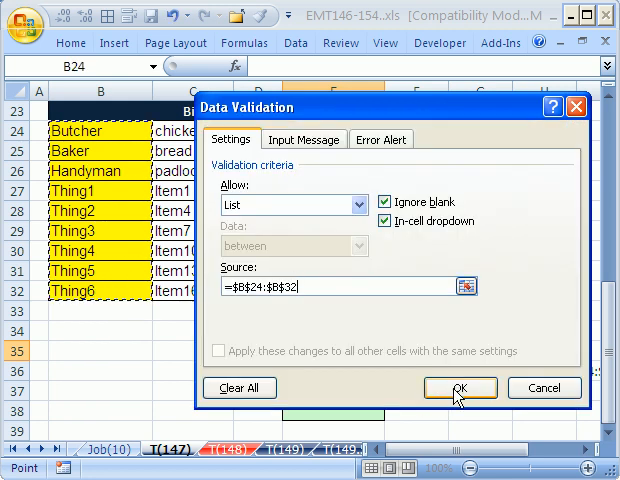
{"action": "left_click", "coordinate": [460, 388]}
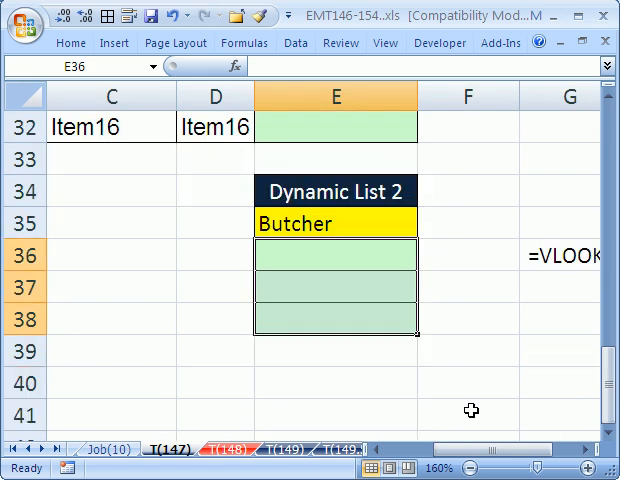
Begin =VLOOKUP(E$35,$B$24:$E$32 in E36 with both references locked
{"action": "type", "text": "=VLOOKUP(E35"}
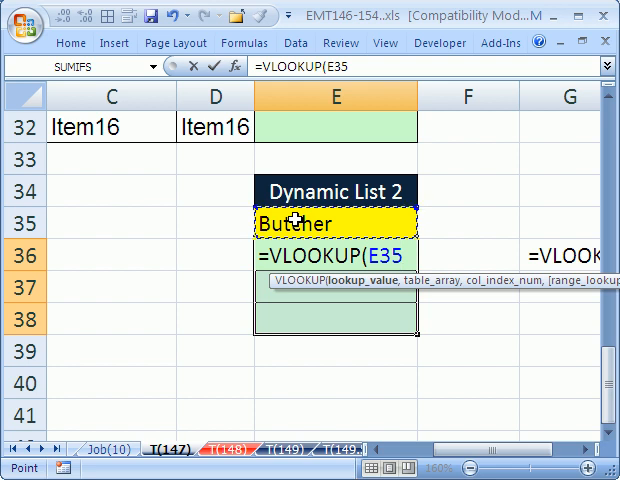
{"action": "key", "text": "f4"}
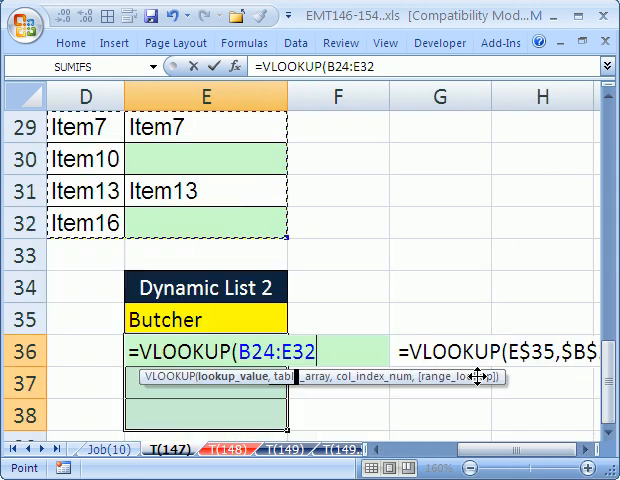
{"action": "scroll", "scroll_direction": "down", "scroll_amount": 3}
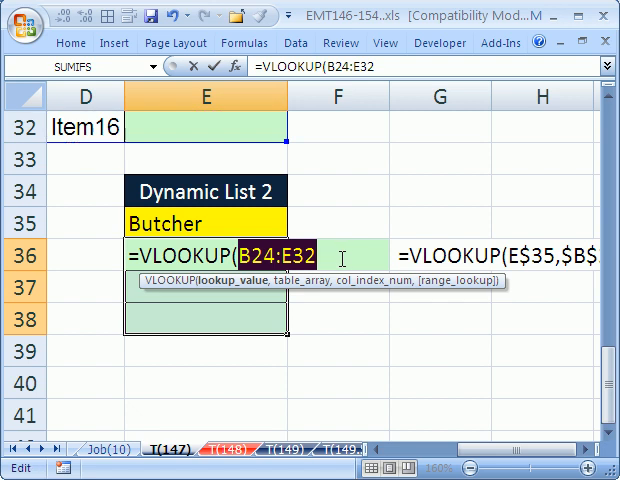
{"action": "left_click", "coordinate": [204, 224]}
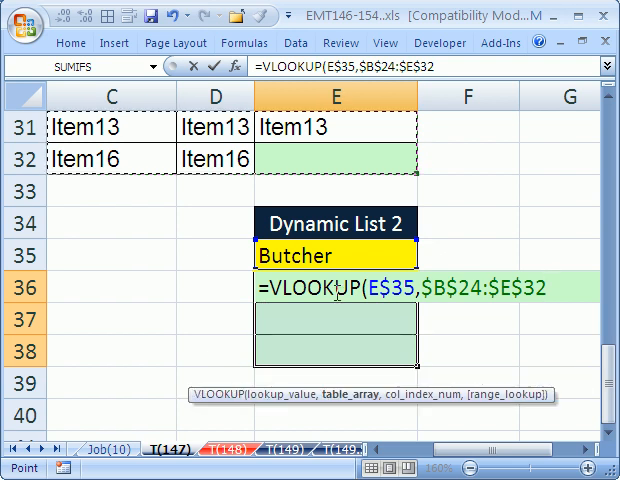
{"action": "mouse_move", "coordinate": [532, 318]}
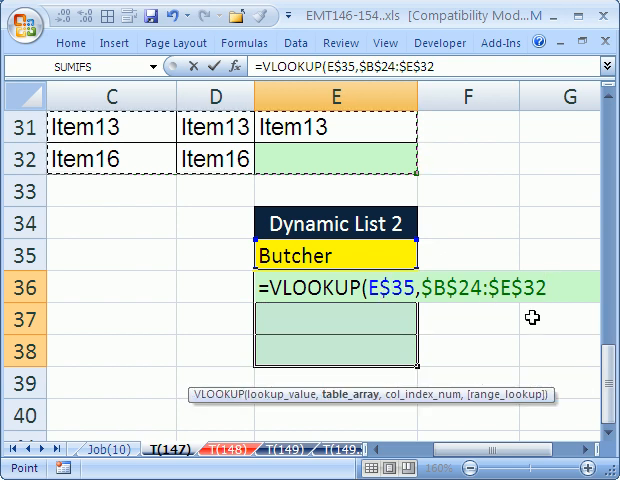
Complete the formula with ROWS(E$34:E35) as column number and exact match 0
{"action": "type", "text": ","}
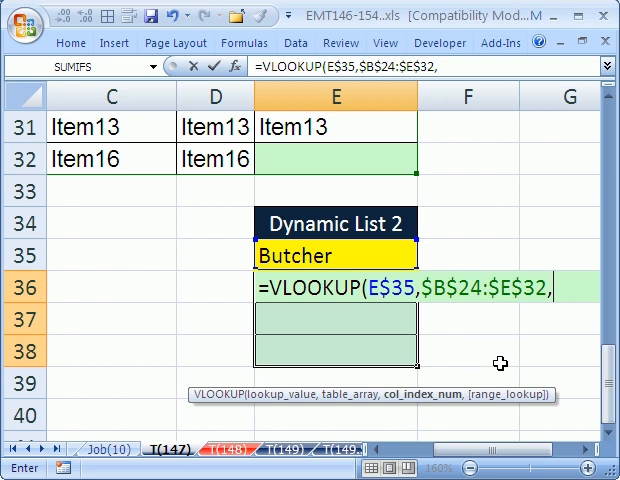
{"action": "type", "text": "rows"}
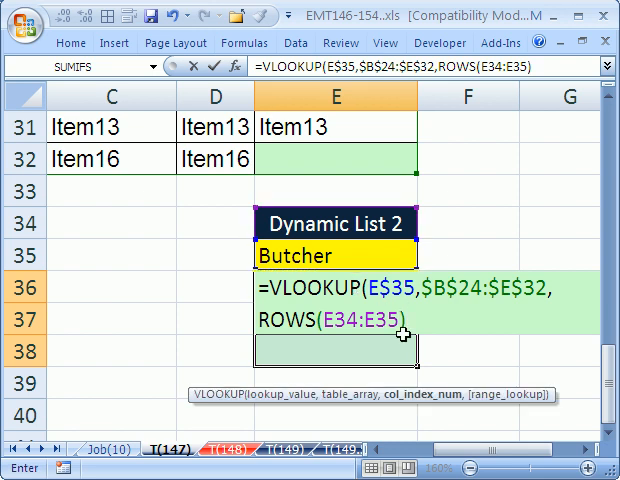
{"action": "key", "text": "f4"}
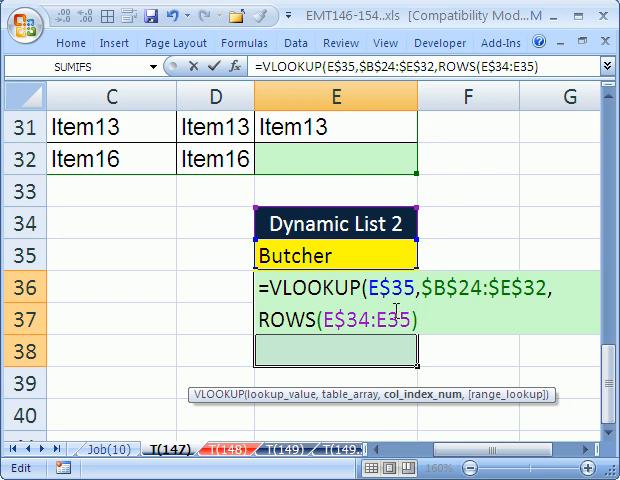
{"action": "type", "text": ",0"}
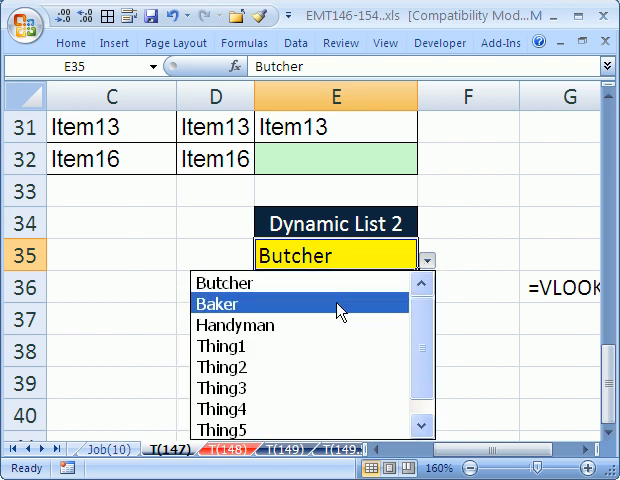
Choose Thing4 for Dynamic List 2 so Item10, Item10 and 0 are listed
{"action": "left_click", "coordinate": [222, 388]}
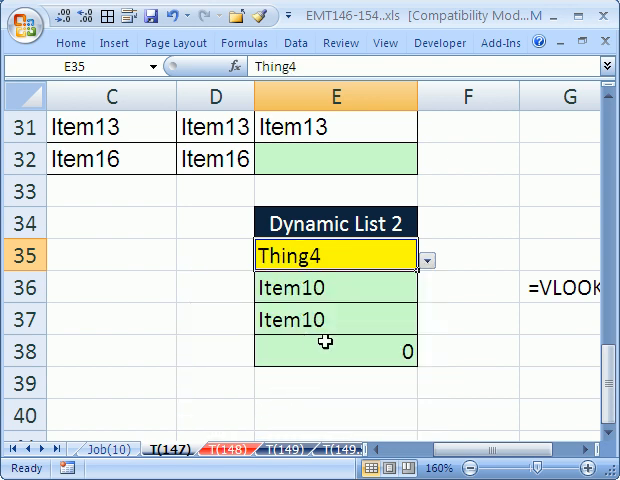
{"action": "left_click", "coordinate": [336, 288]}
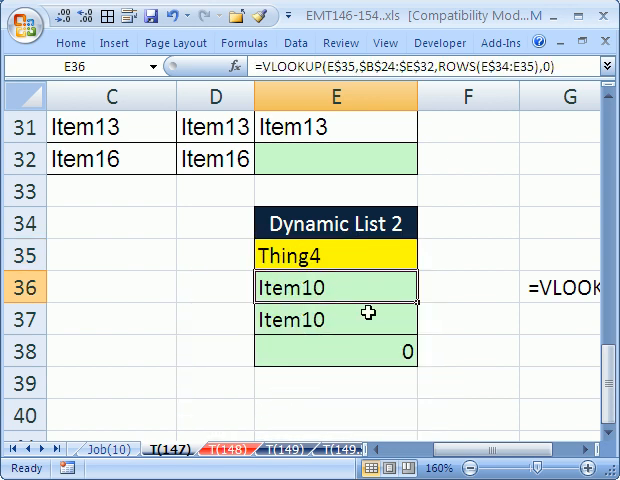
{"action": "double_click", "coordinate": [336, 288]}
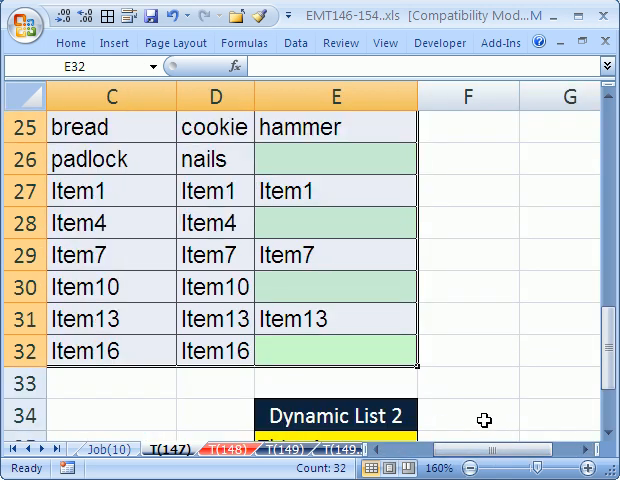
{"action": "mouse_move", "coordinate": [446, 386]}
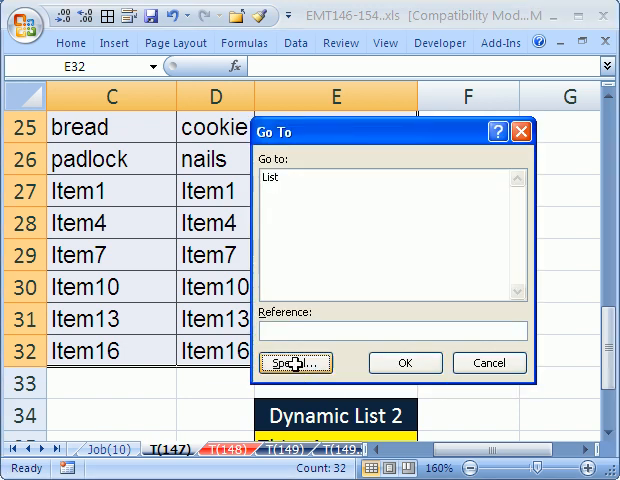
Select only the blank cells of B24:E32 via Go To Special and enter the ="" empty-text formula
{"action": "left_click", "coordinate": [296, 362]}
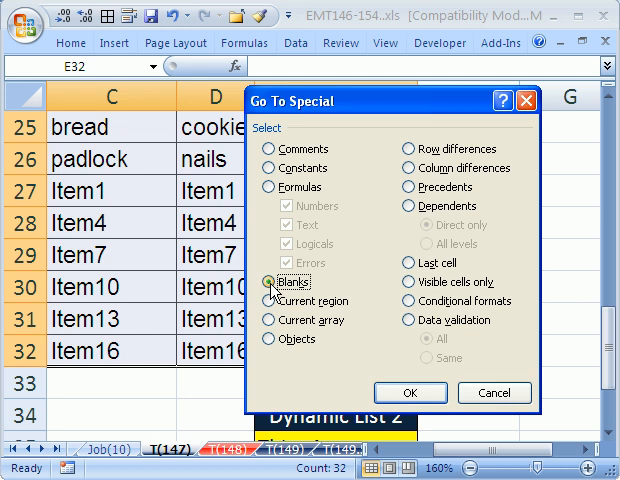
{"action": "left_click", "coordinate": [268, 280]}
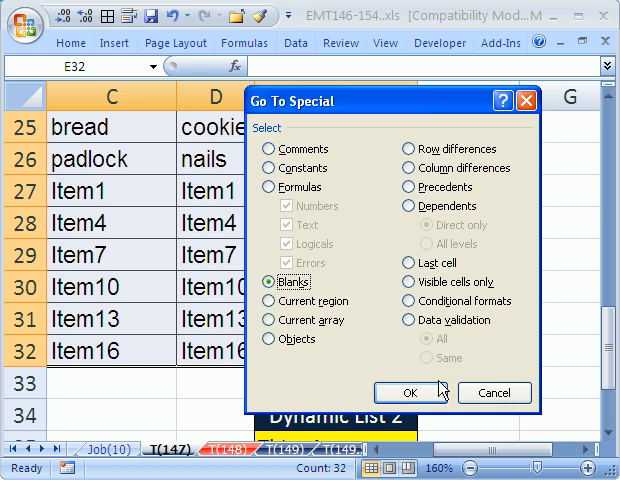
{"action": "left_click", "coordinate": [412, 392]}
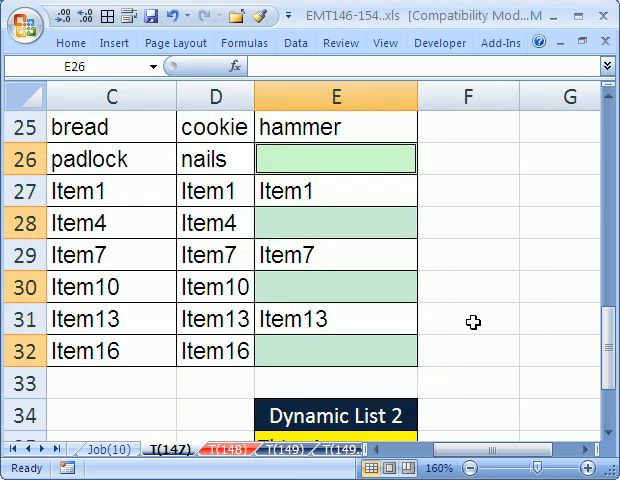
{"action": "type", "text": "="}
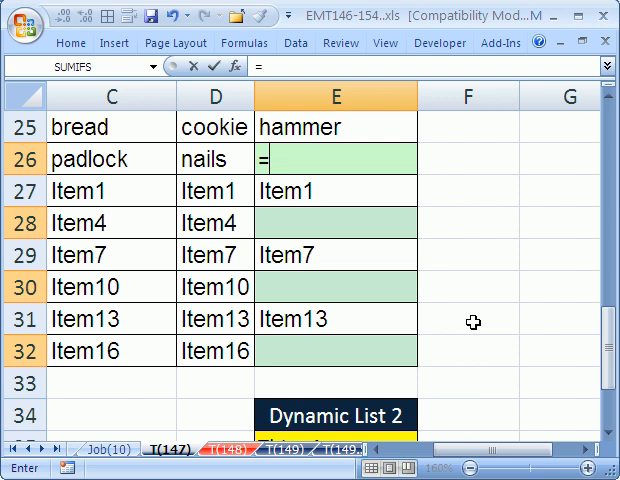
{"action": "type", "text": "\""}
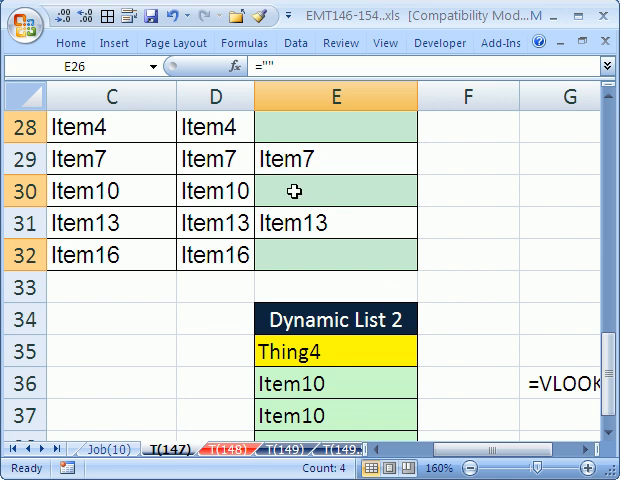
{"action": "mouse_move", "coordinate": [312, 256]}
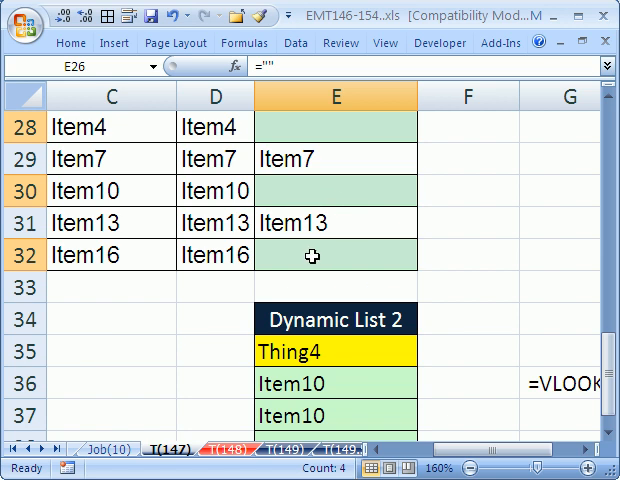
{"action": "scroll", "scroll_direction": "down", "scroll_amount": 3}
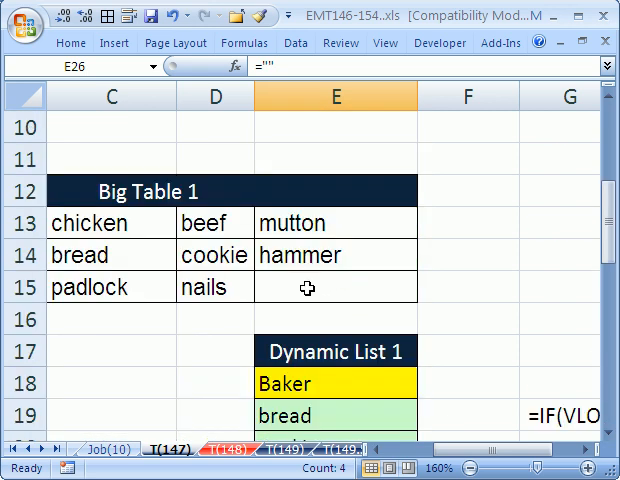
{"action": "scroll", "scroll_direction": "down", "scroll_amount": 3}
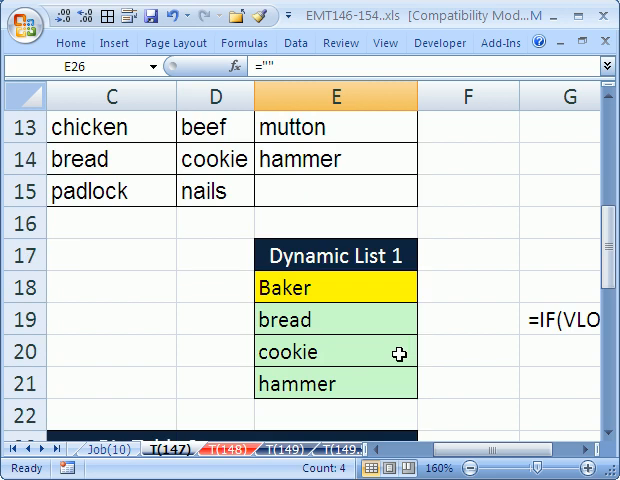
{"action": "scroll", "scroll_direction": "down", "scroll_amount": 3}
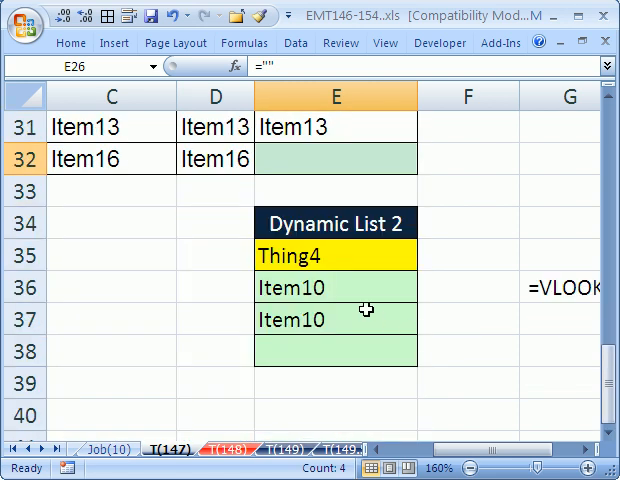
{"action": "type", "text": "=VLOOKUP(E$35,$B$24:$E$32,ROWS(E$34:E37),0)"}
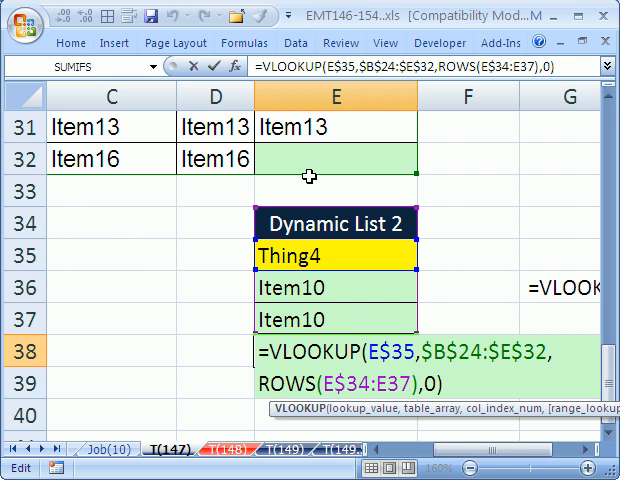
{"action": "scroll", "scroll_direction": "up", "scroll_amount": 3}
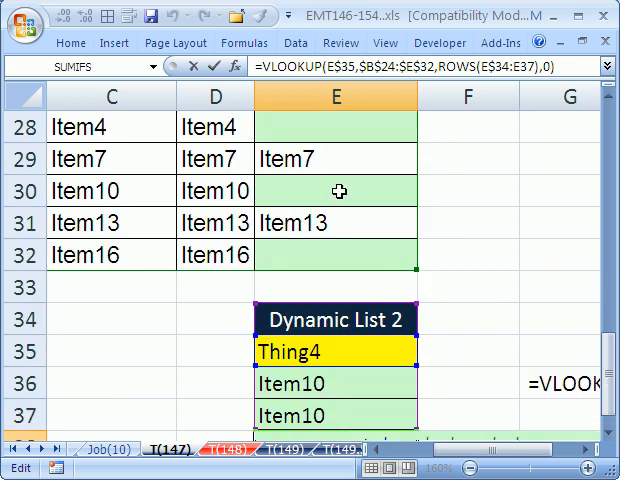
{"action": "mouse_move", "coordinate": [372, 212]}
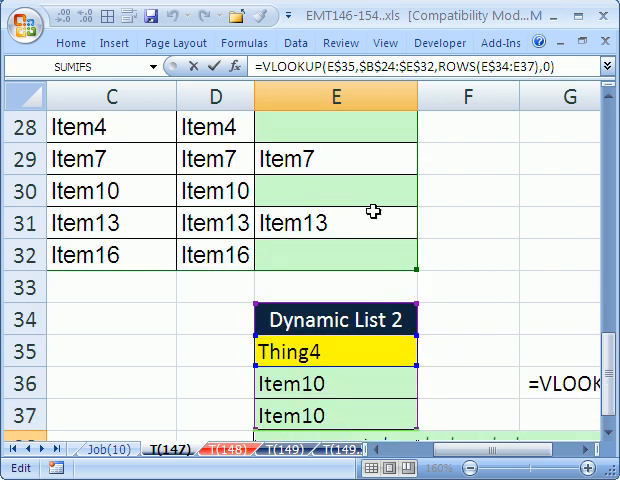
{"action": "scroll", "scroll_direction": "down", "scroll_amount": 3}
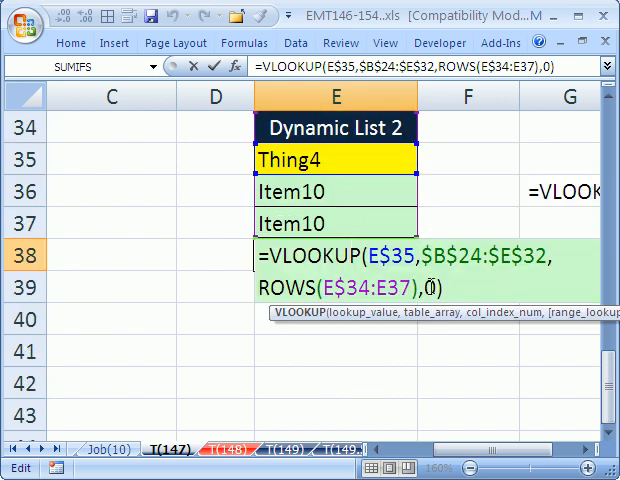